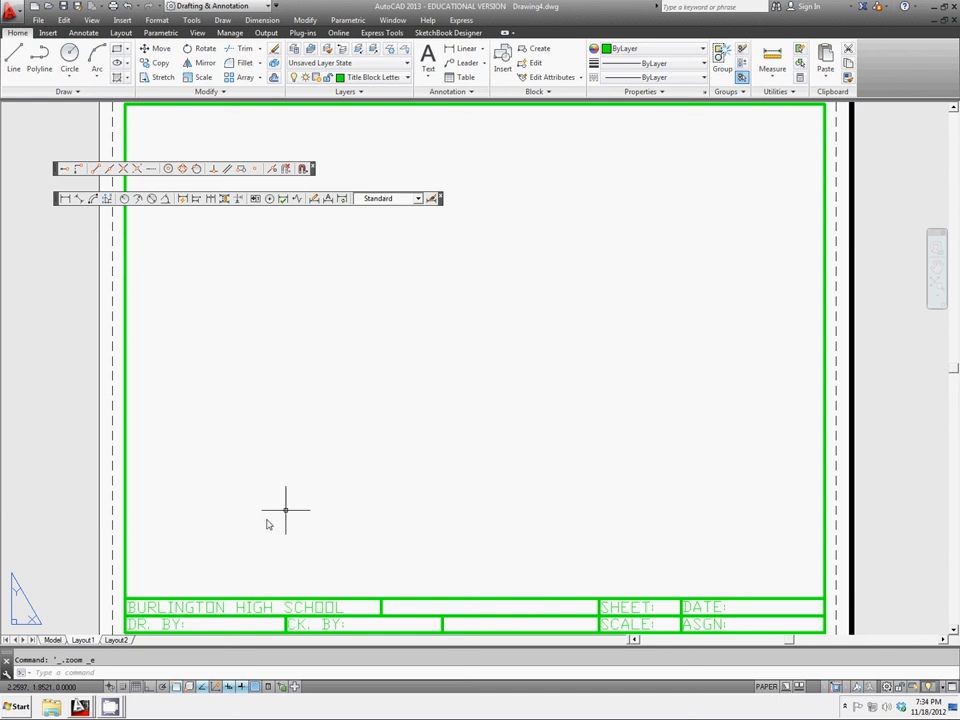
mouse_move(545, 448)
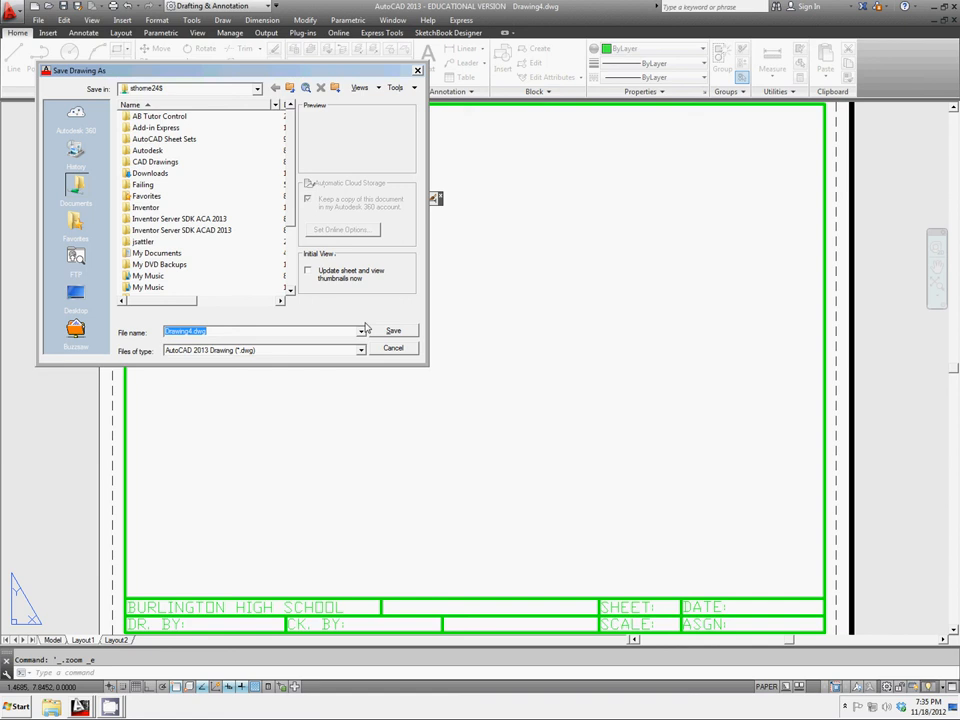
Enter Acad-A-H-Title as the file name and open the file-type list
type("A")
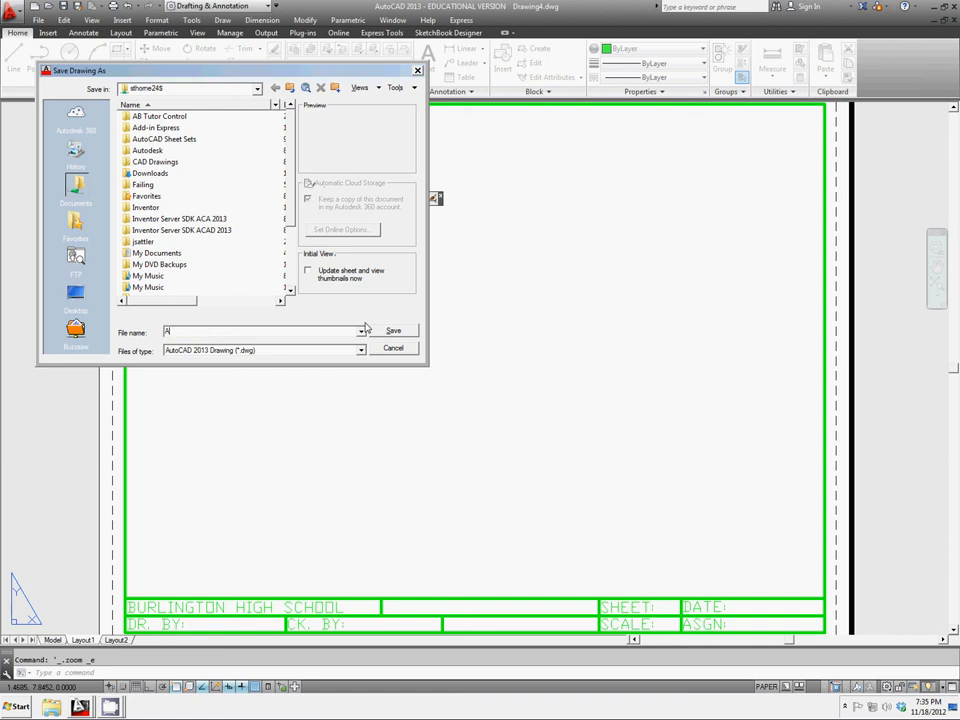
type("cad-A")
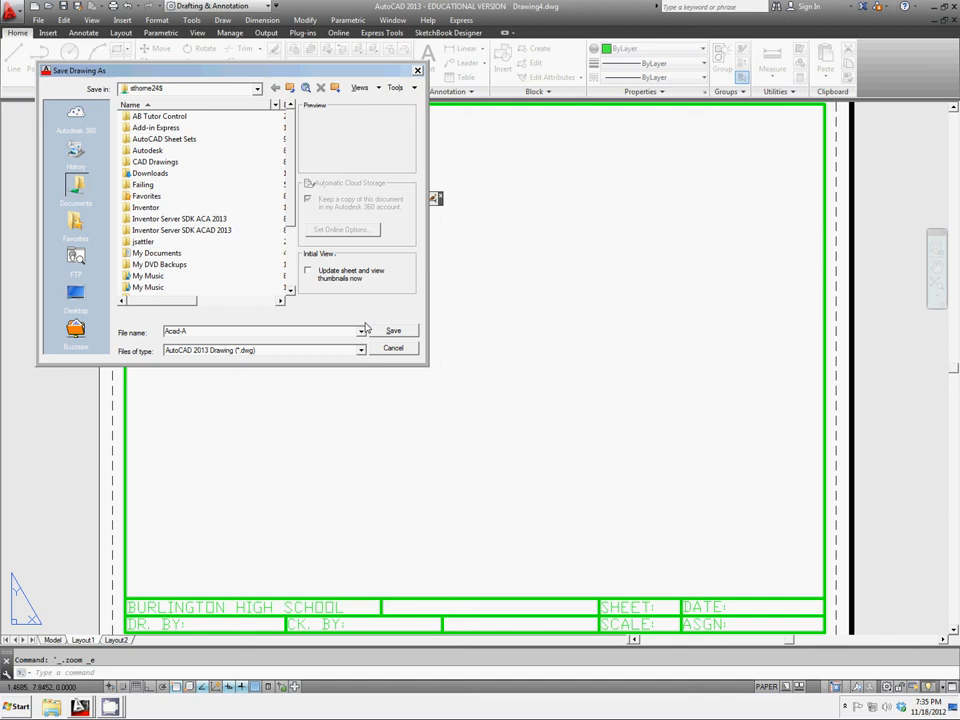
type("-h")
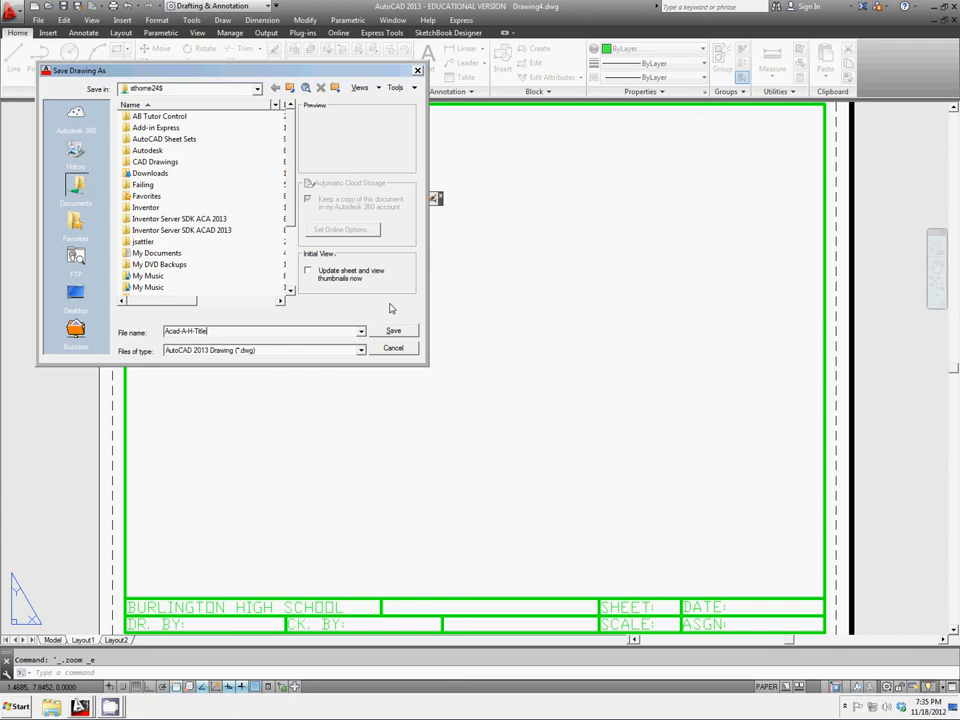
left_click(360, 350)
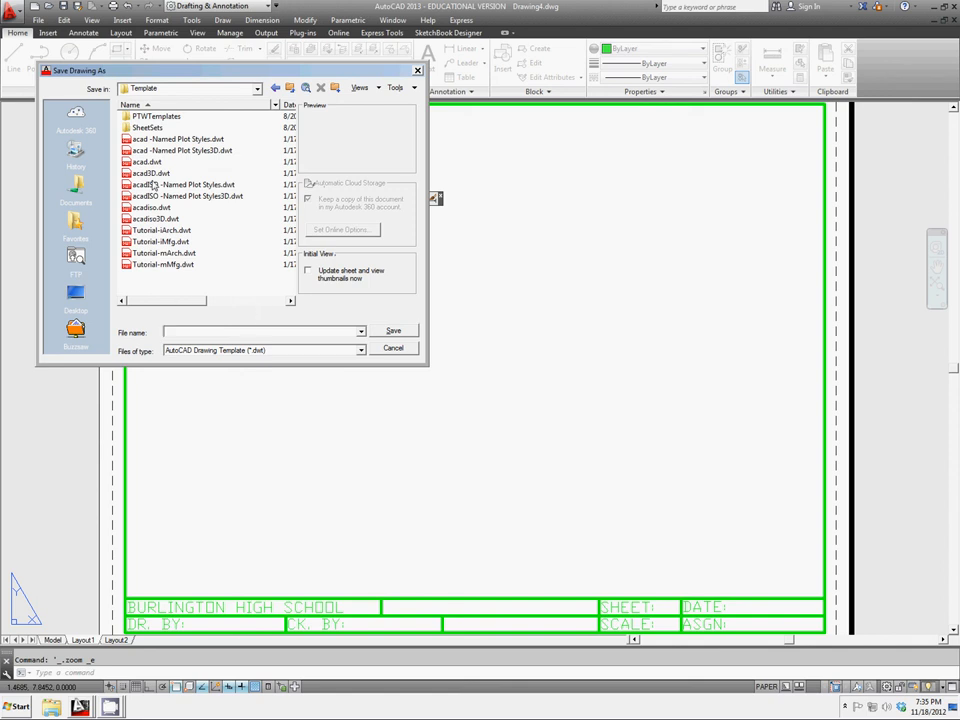
mouse_move(215, 287)
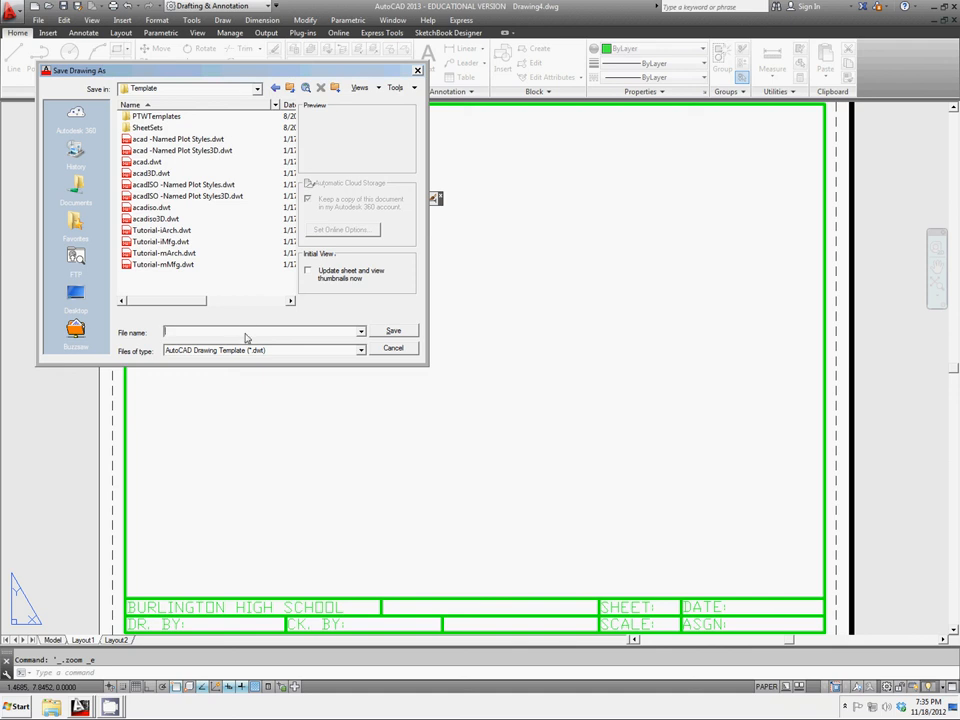
Retype the name Acad-A-H-Title and save it as a .dwt drawing template
type("A")
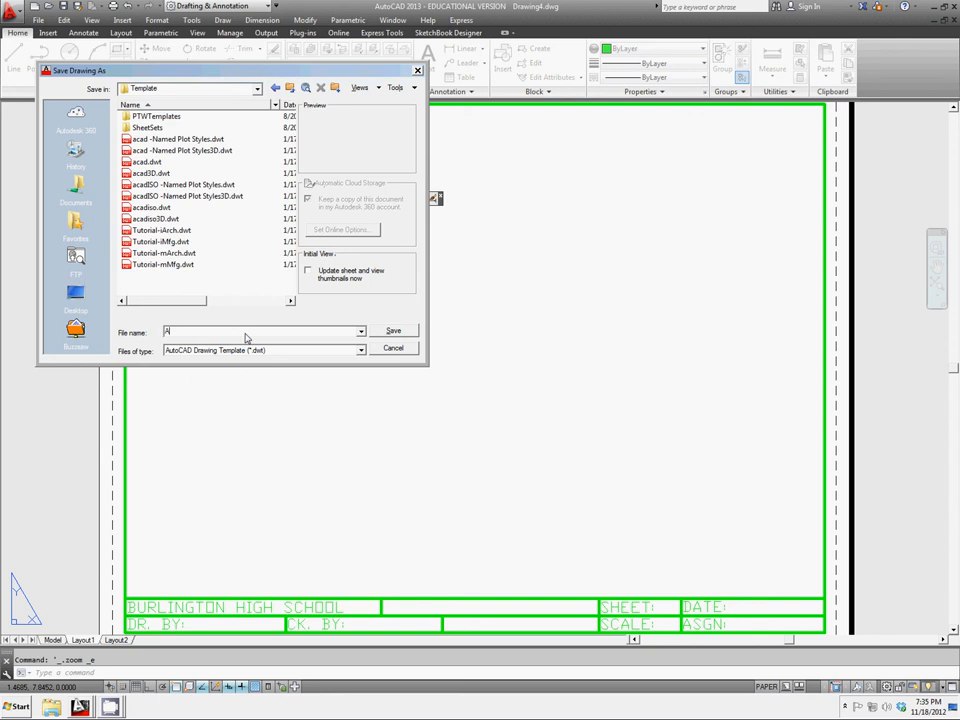
type("Acad-A-H")
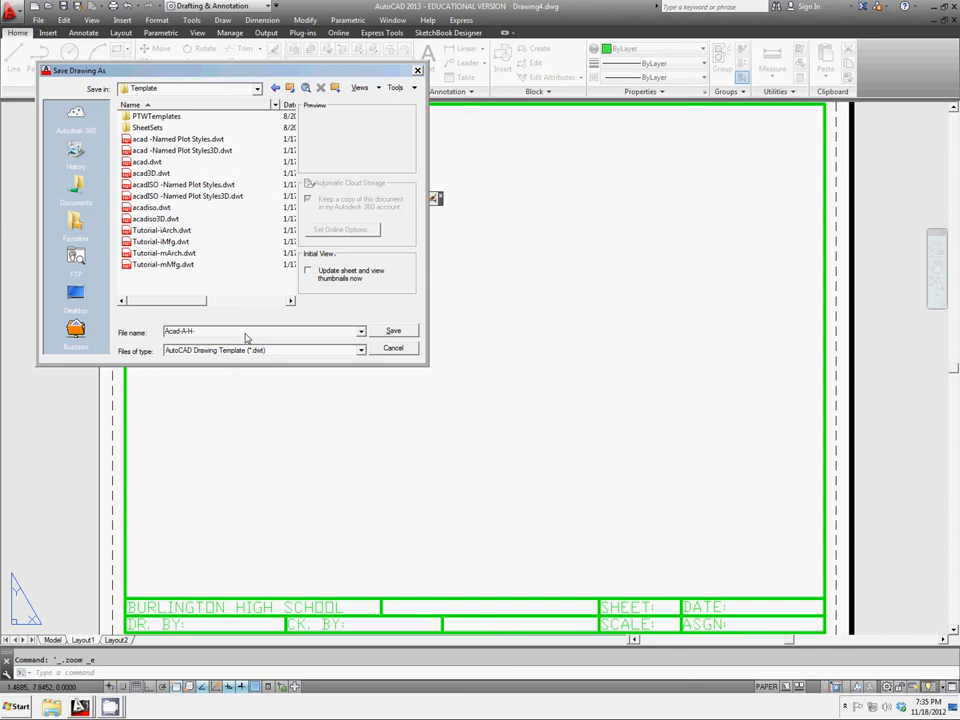
type("-Title")
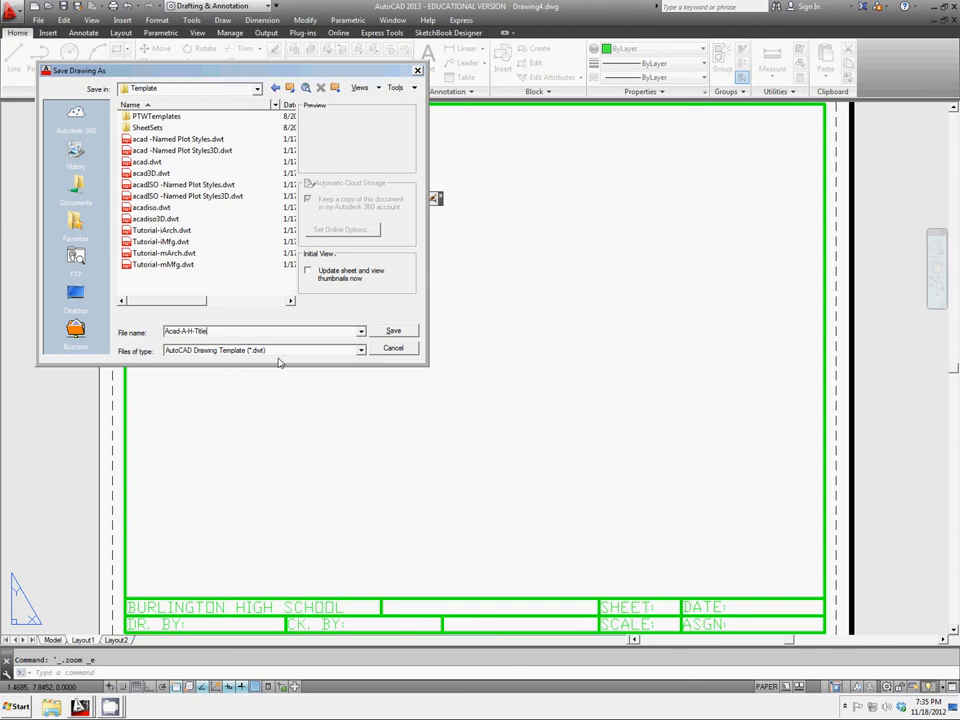
mouse_move(175, 160)
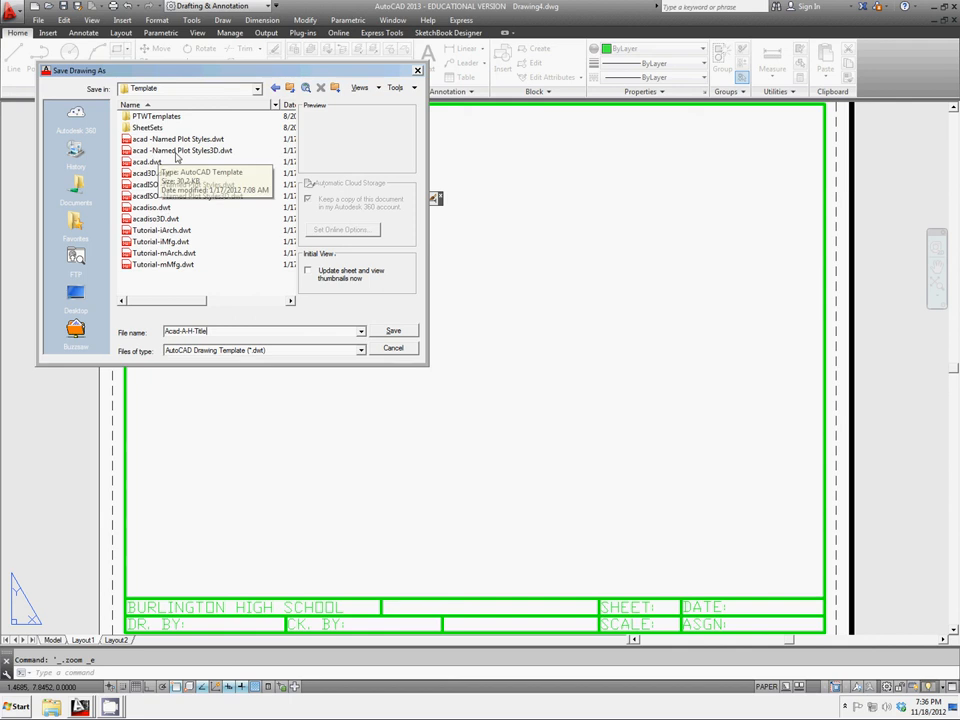
left_click(393, 330)
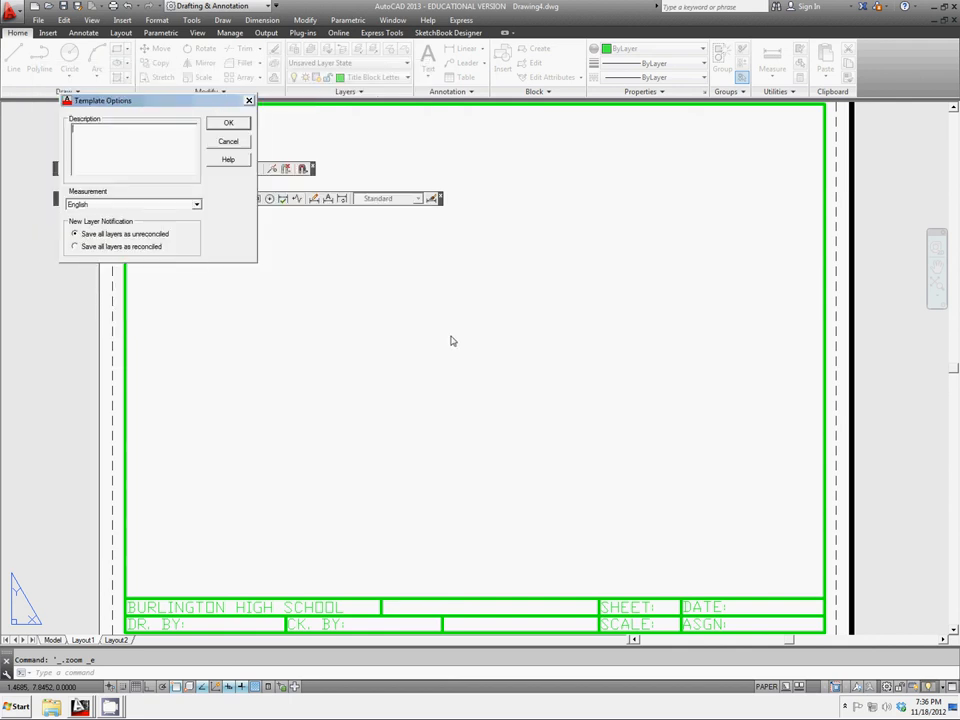
mouse_move(191, 217)
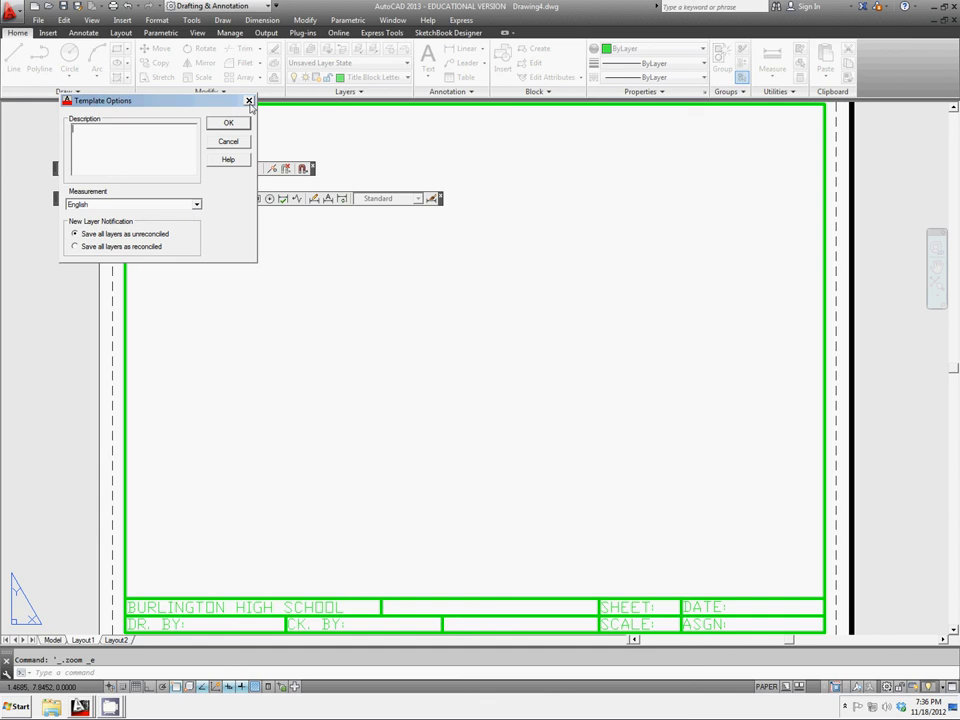
mouse_move(249, 104)
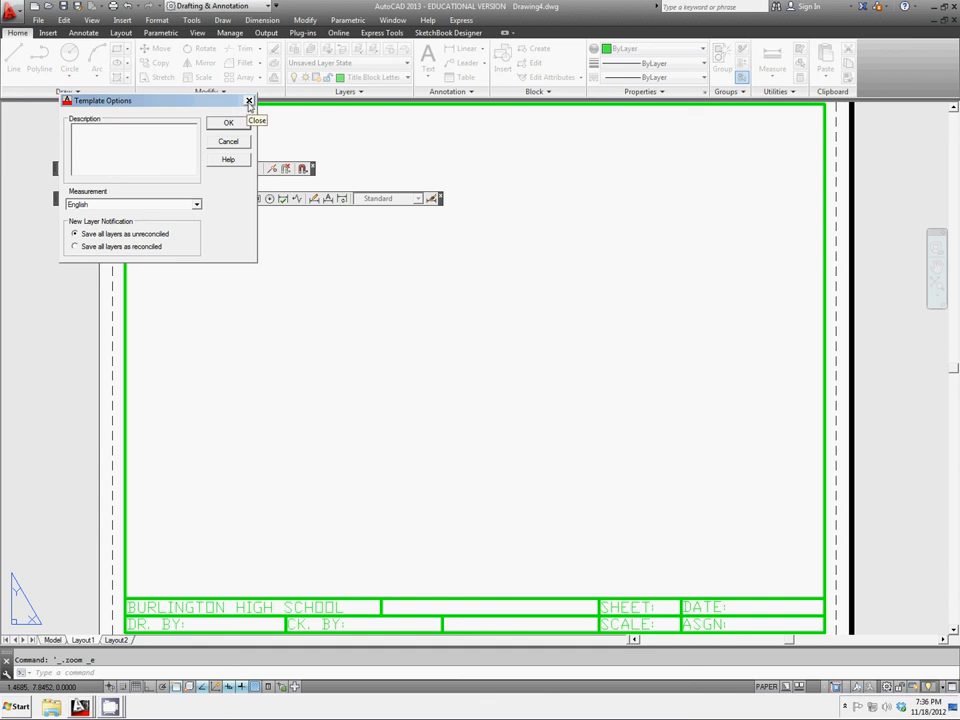
Dismiss the Template Options dialog, leaving Acad-A-H-Title.dwt open
left_click(228, 122)
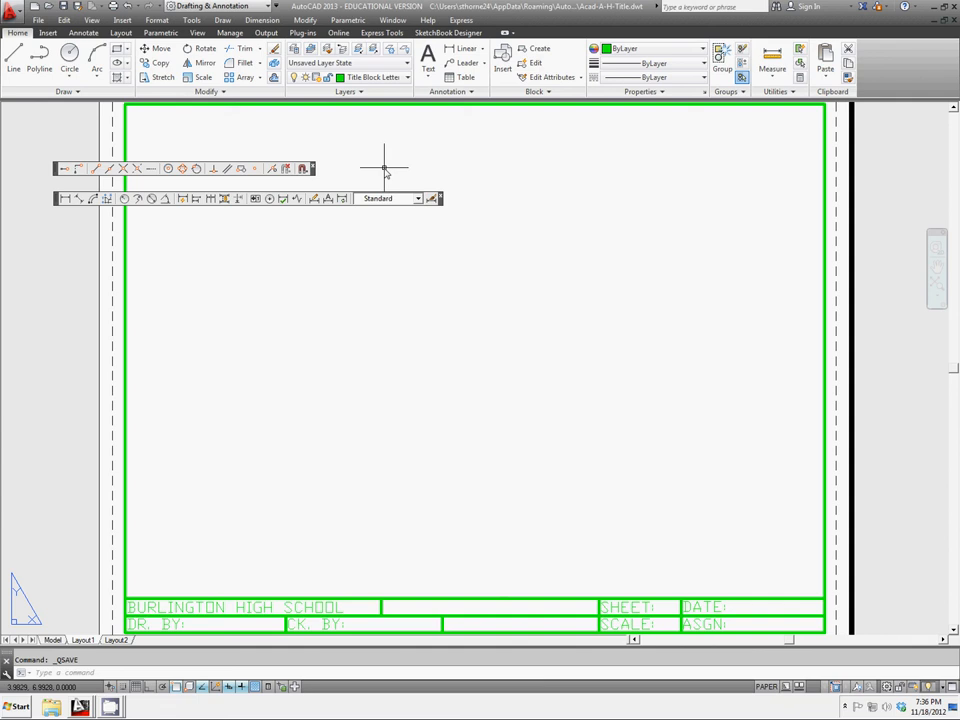
mouse_move(888, 164)
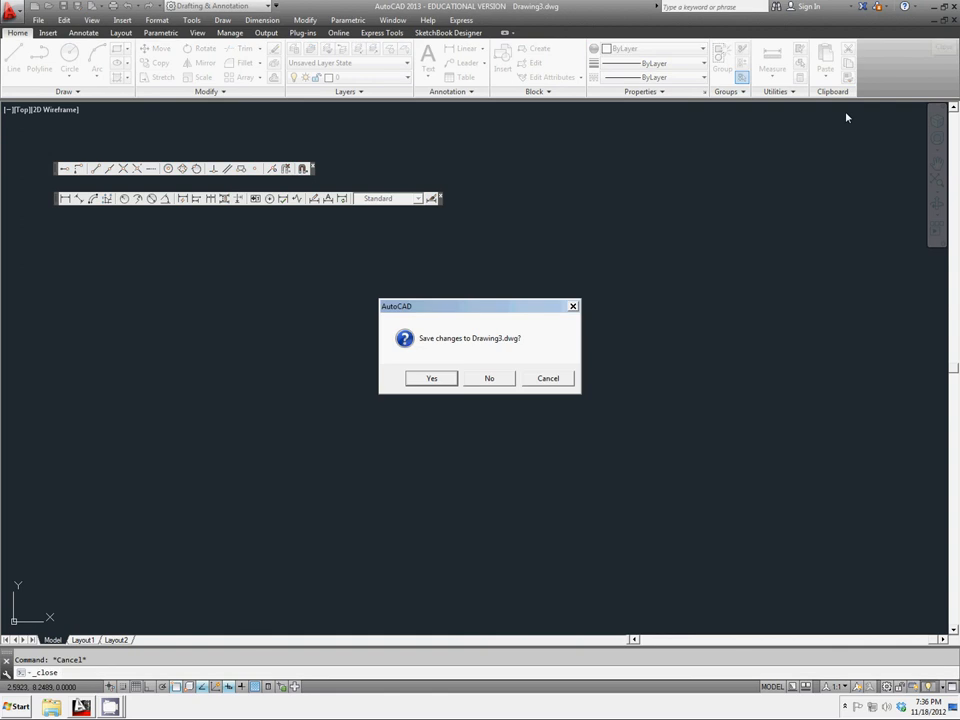
Decline saving changes to Drawing3.dwg when closing it
left_click(489, 378)
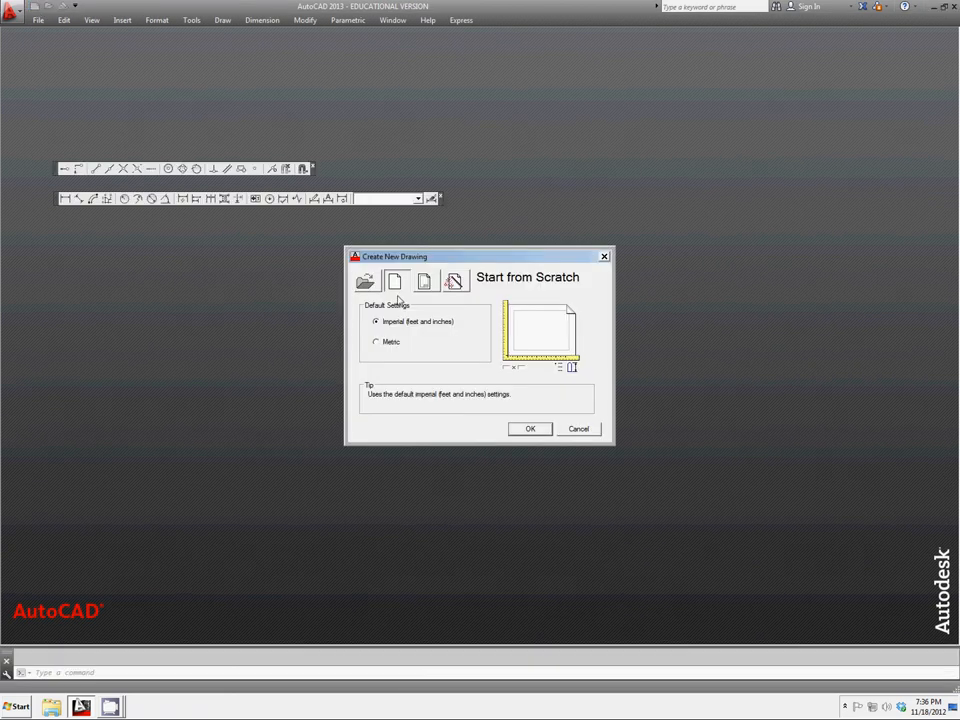
mouse_move(395, 281)
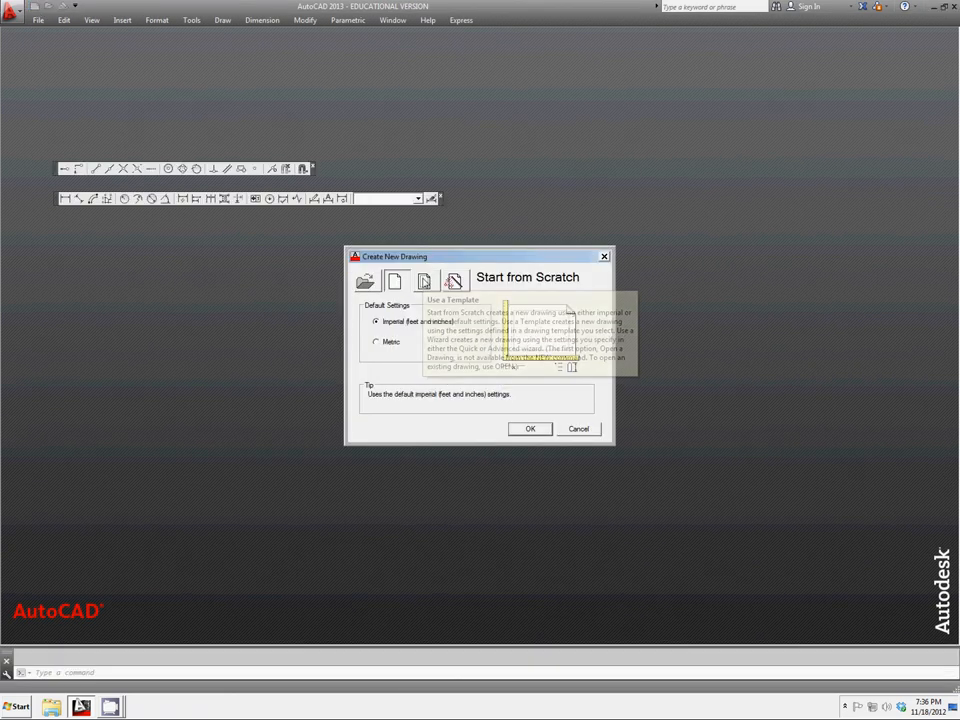
Create a new drawing using the Acad-a-h-title.dwt template
left_click(424, 281)
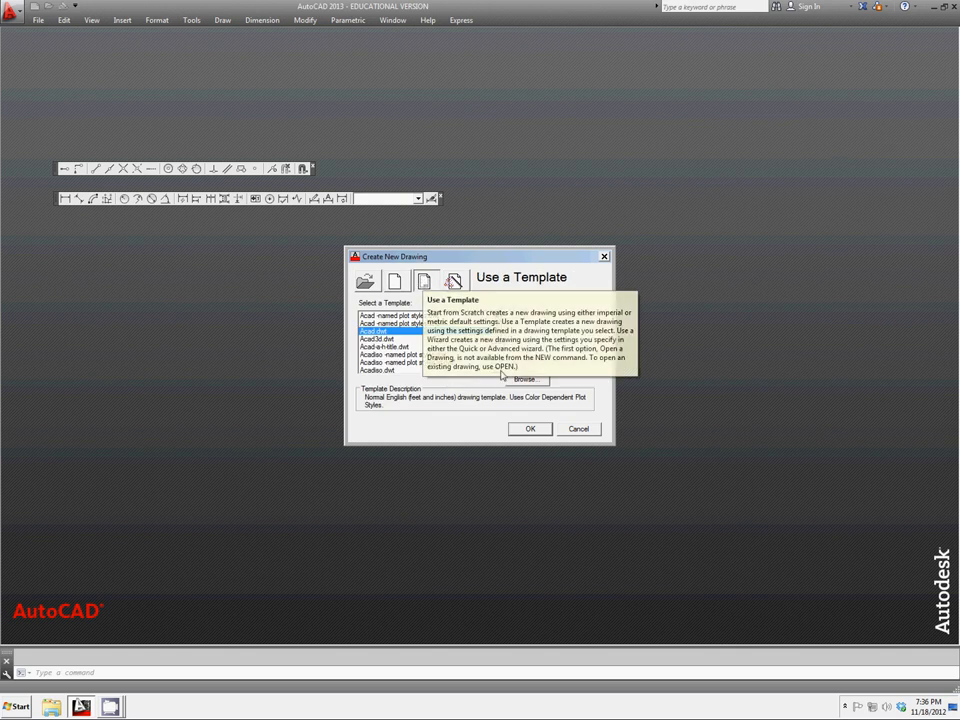
left_click(388, 346)
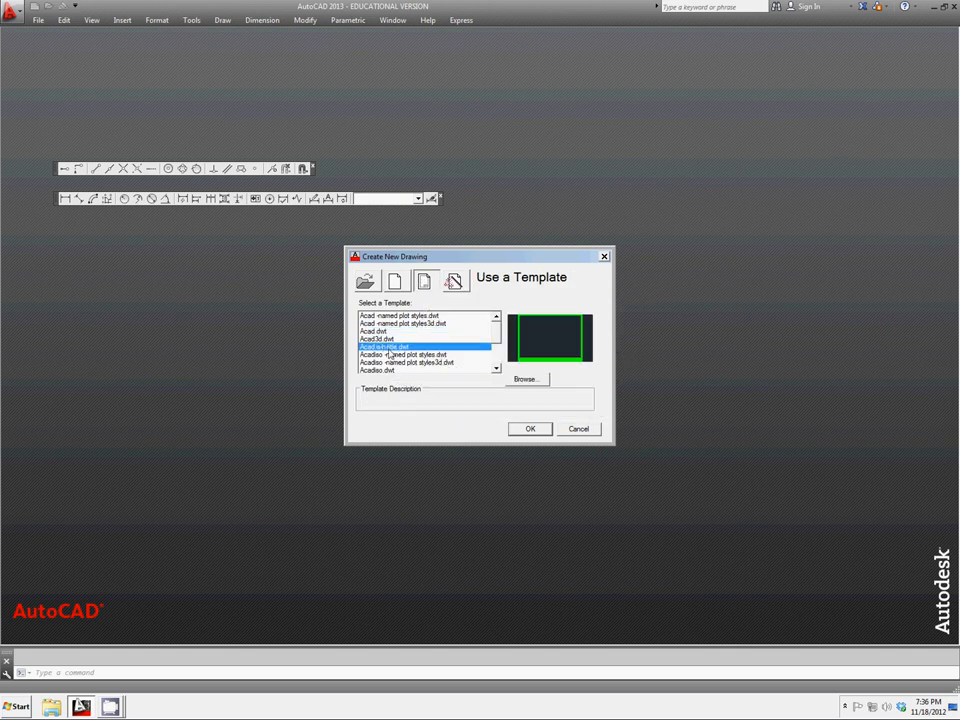
mouse_move(400, 347)
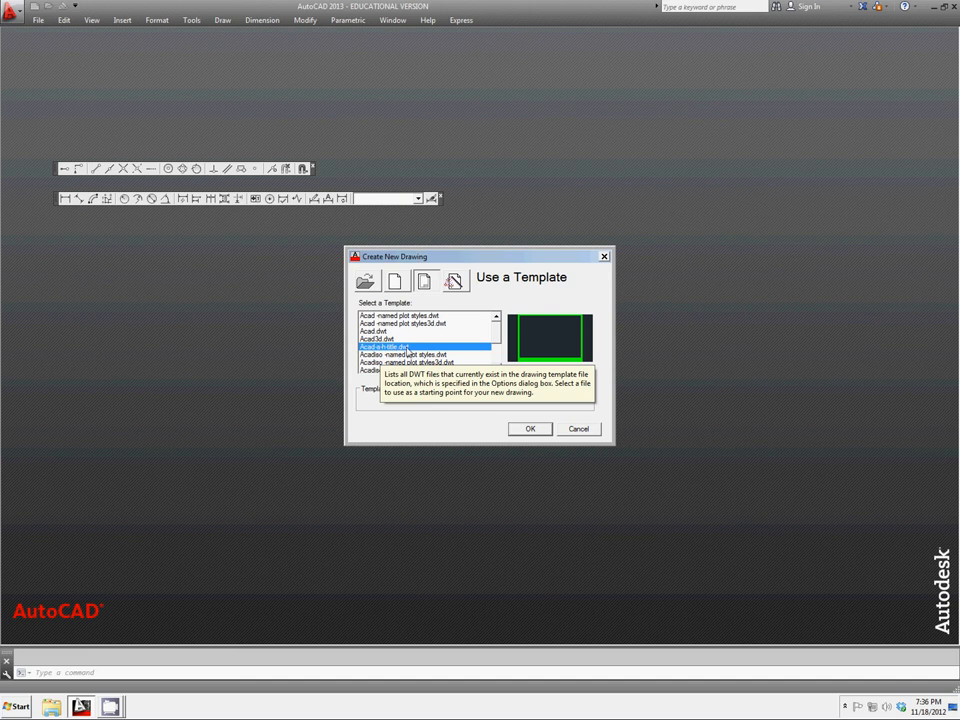
left_click(530, 428)
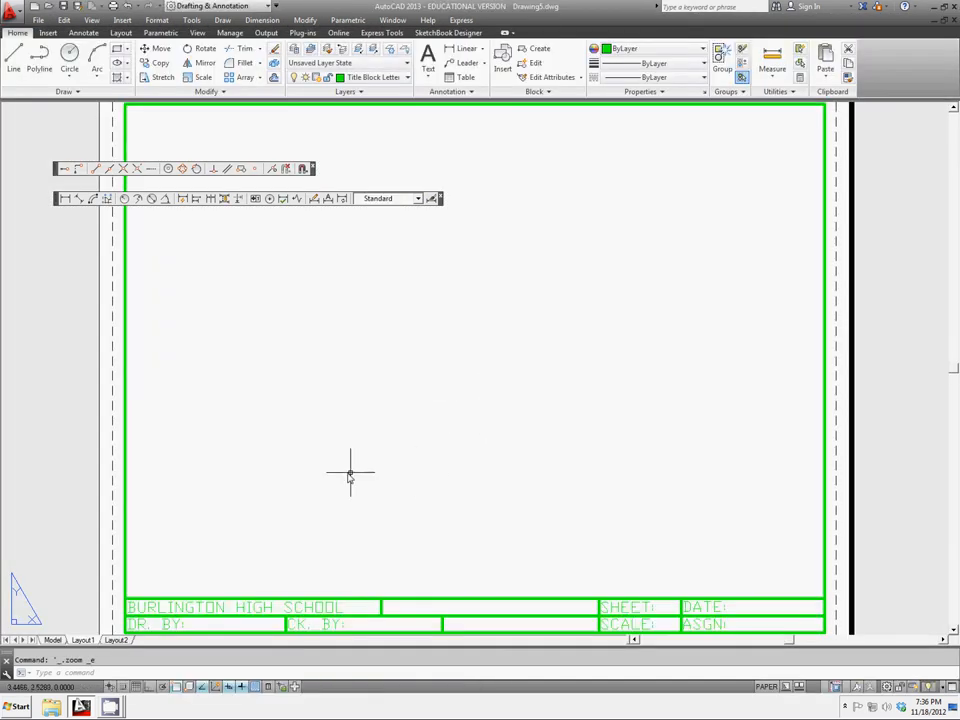
mouse_move(650, 615)
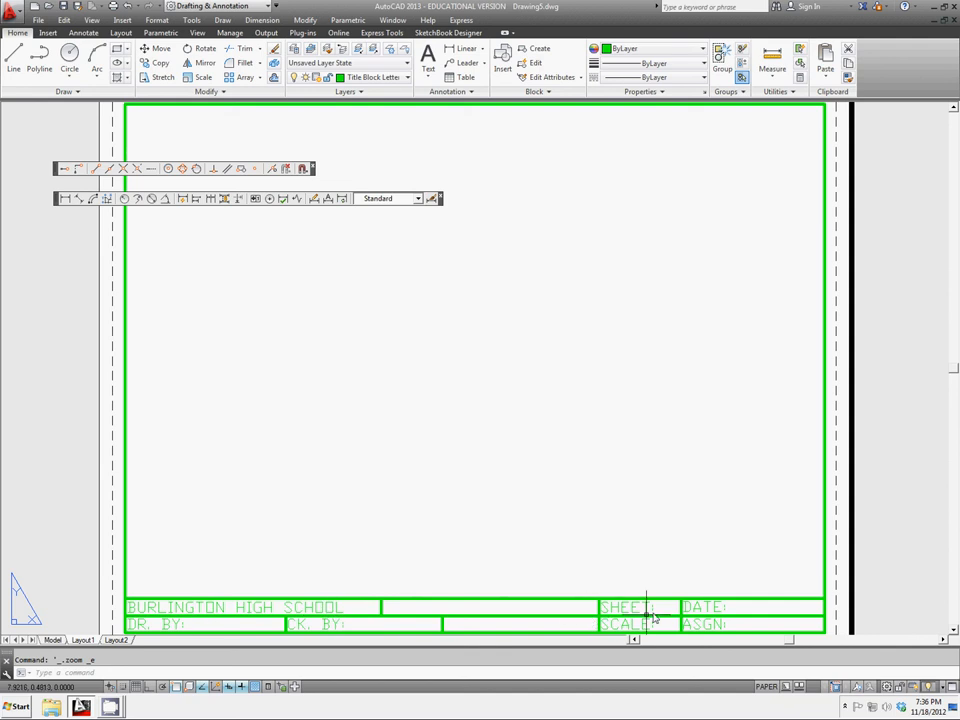